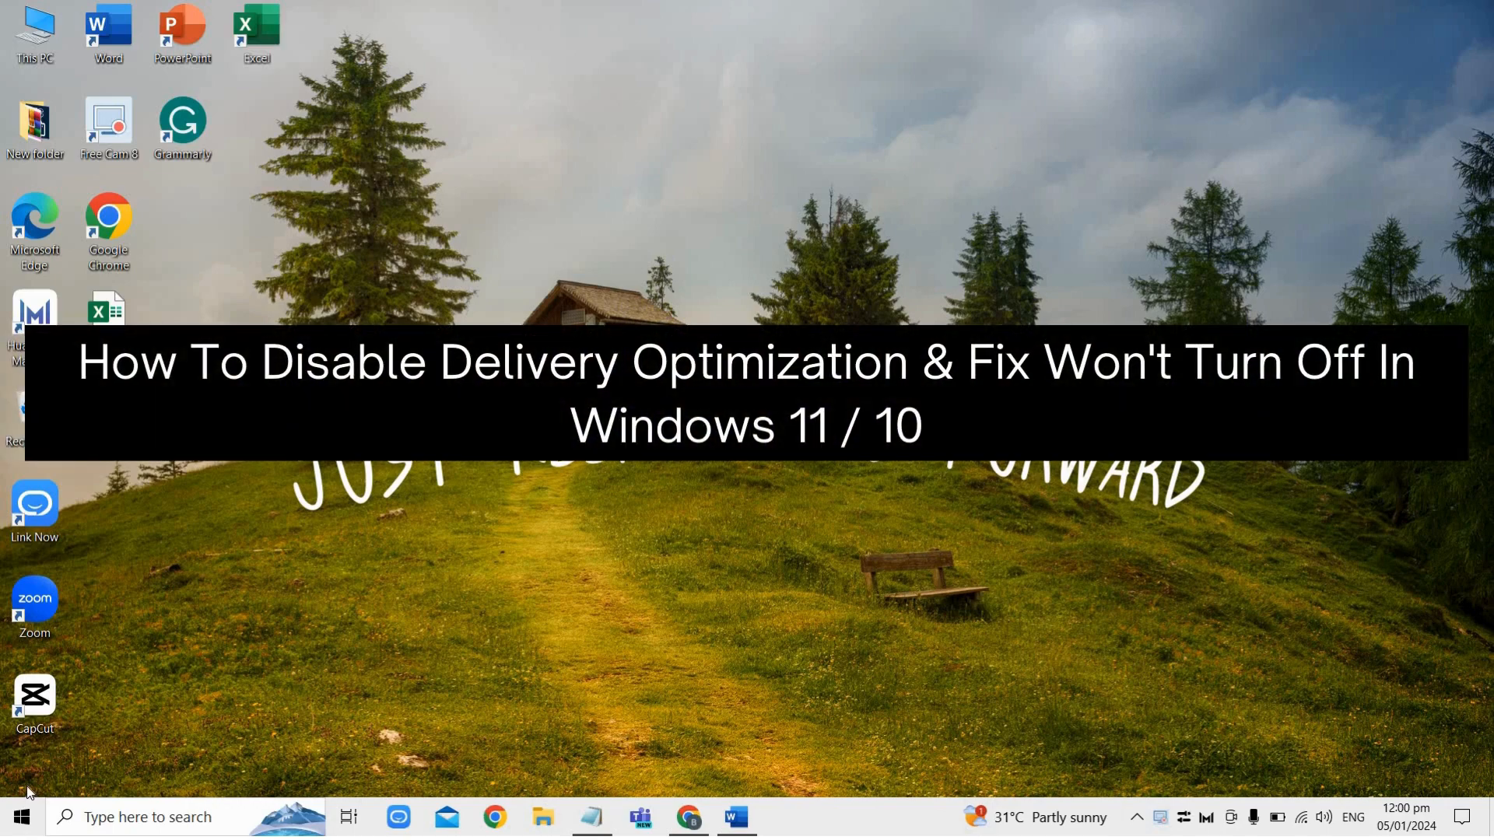
{"action": "mouse_move", "coordinate": [657, 545]}
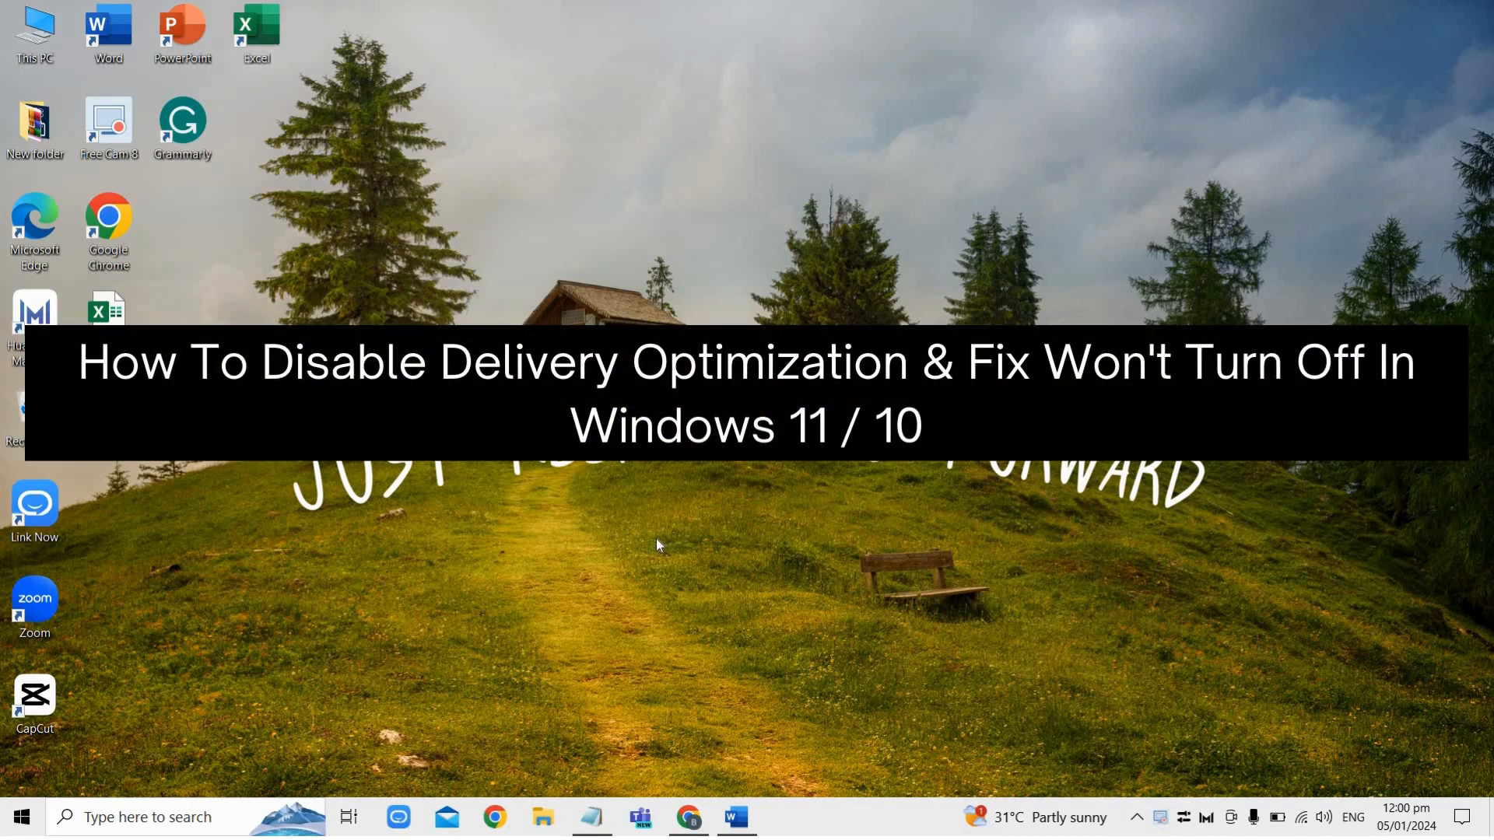
{"action": "mouse_move", "coordinate": [534, 565]}
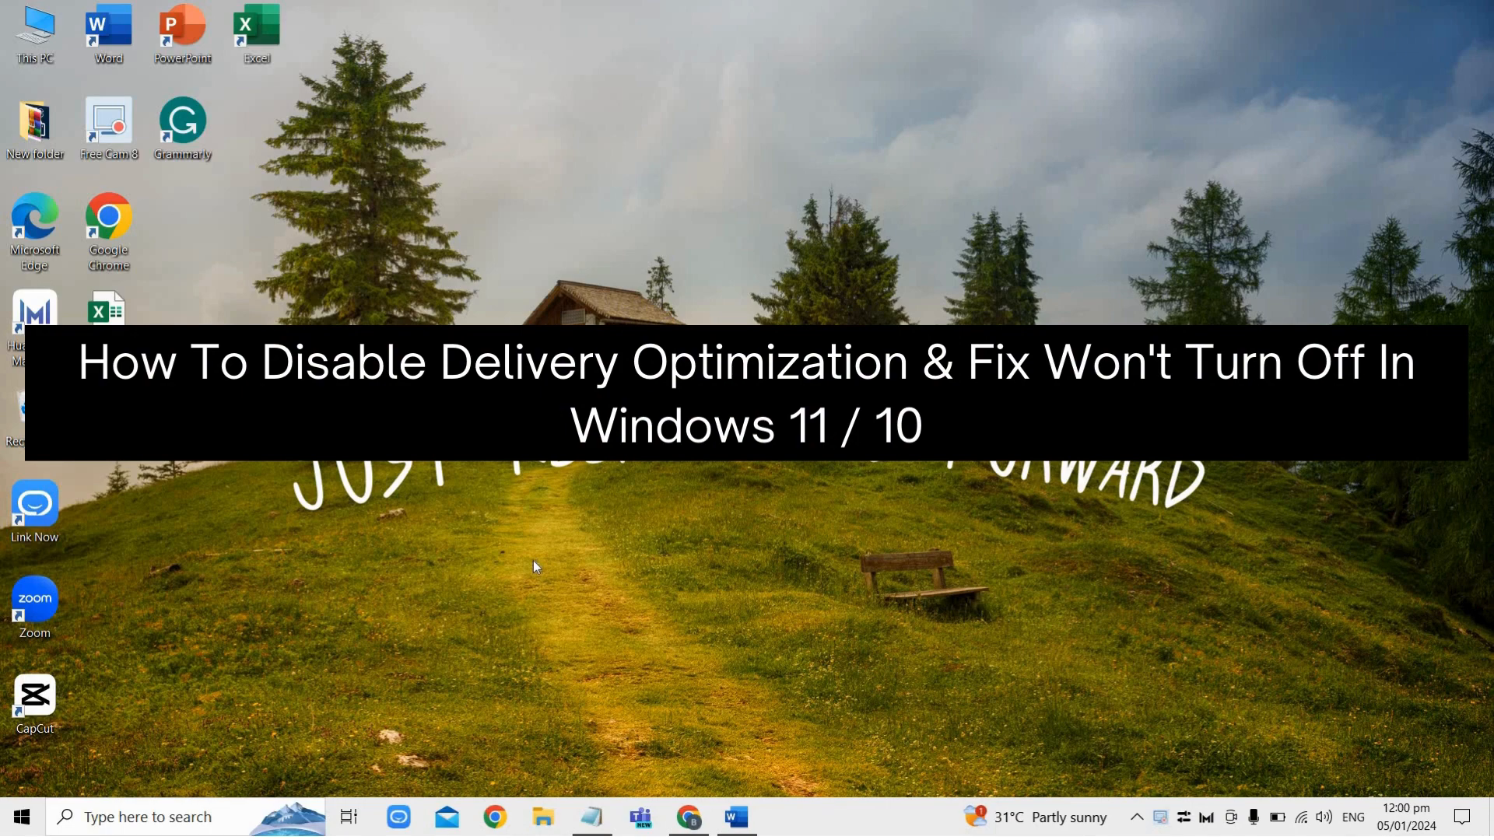
{"action": "mouse_move", "coordinate": [1002, 122]}
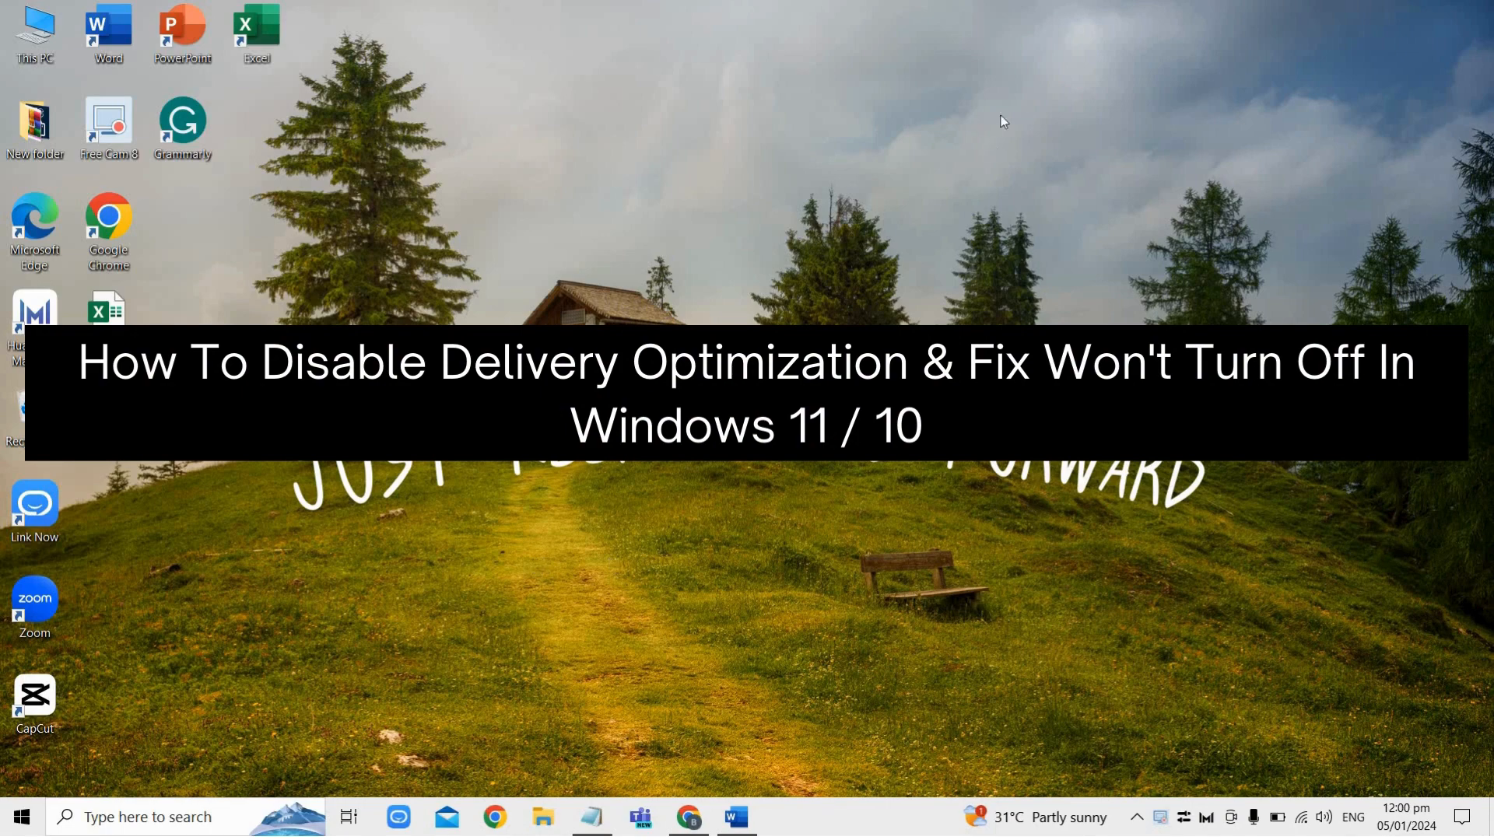
{"action": "mouse_move", "coordinate": [1006, 217]}
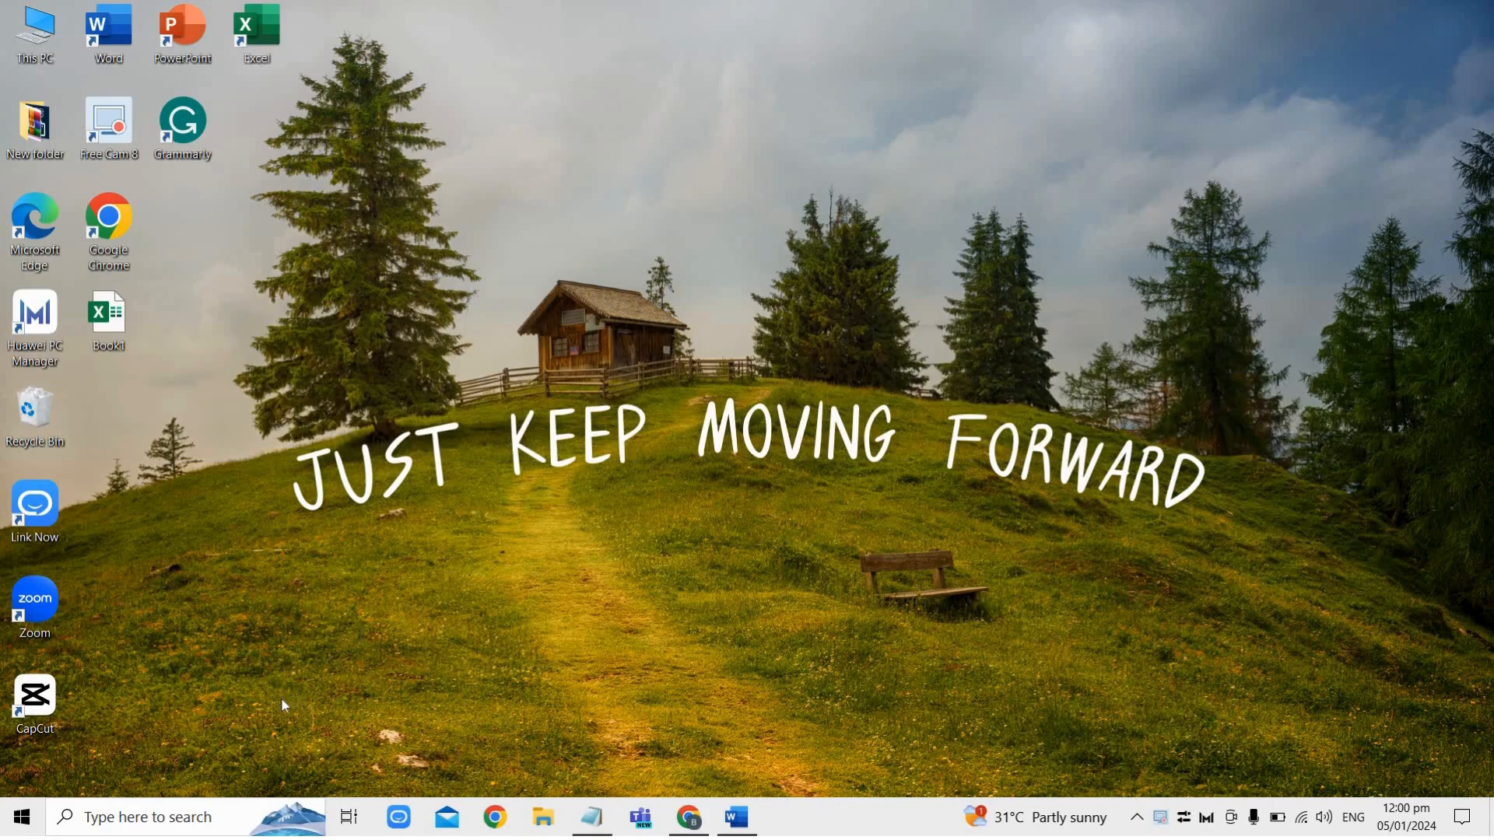
Search for REGEDIT and run Registry Editor as administrator
{"action": "type", "text": "REGEDIT"}
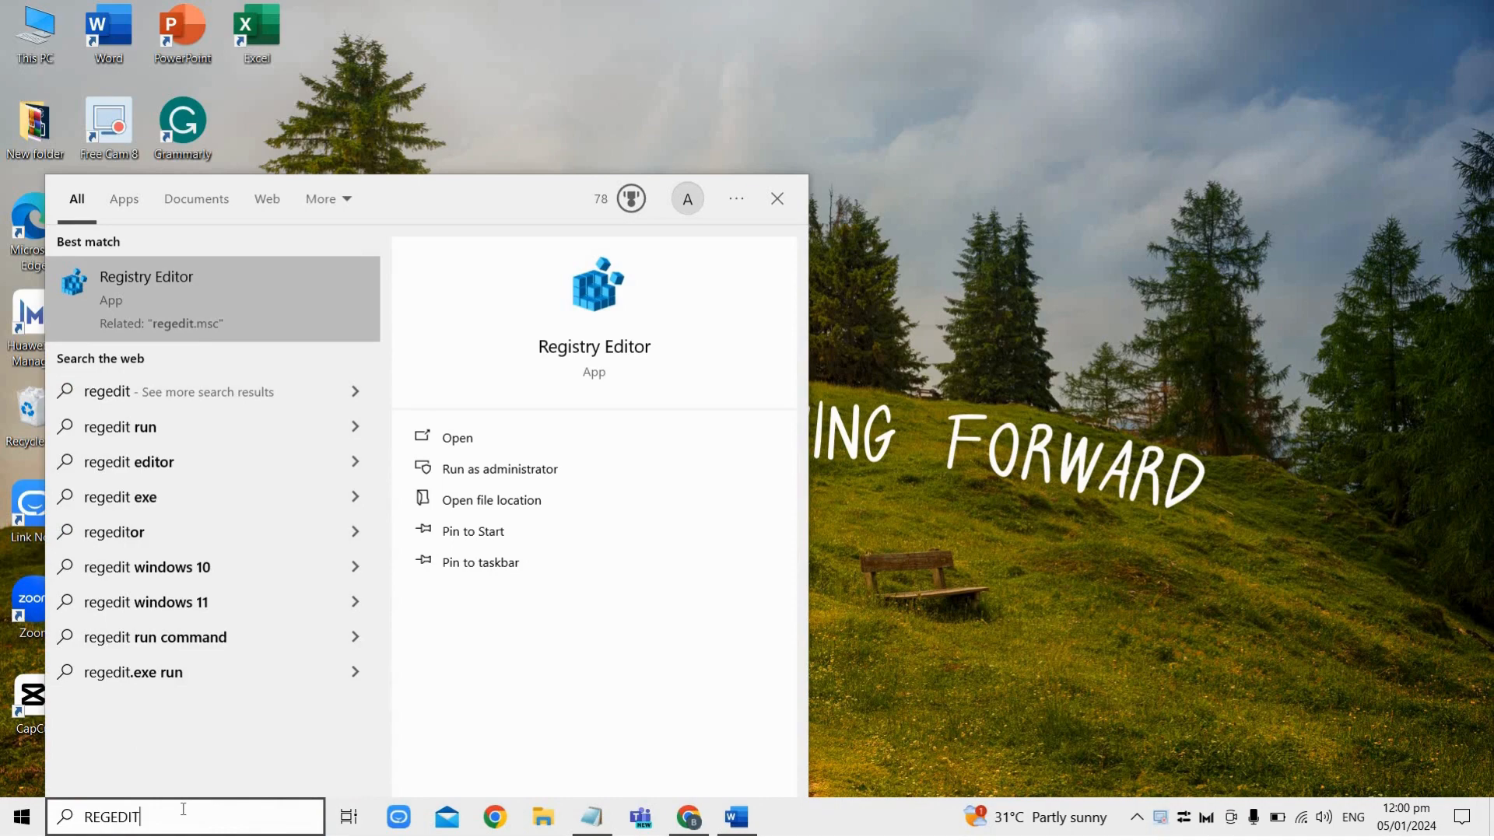
{"action": "mouse_move", "coordinate": [123, 293]}
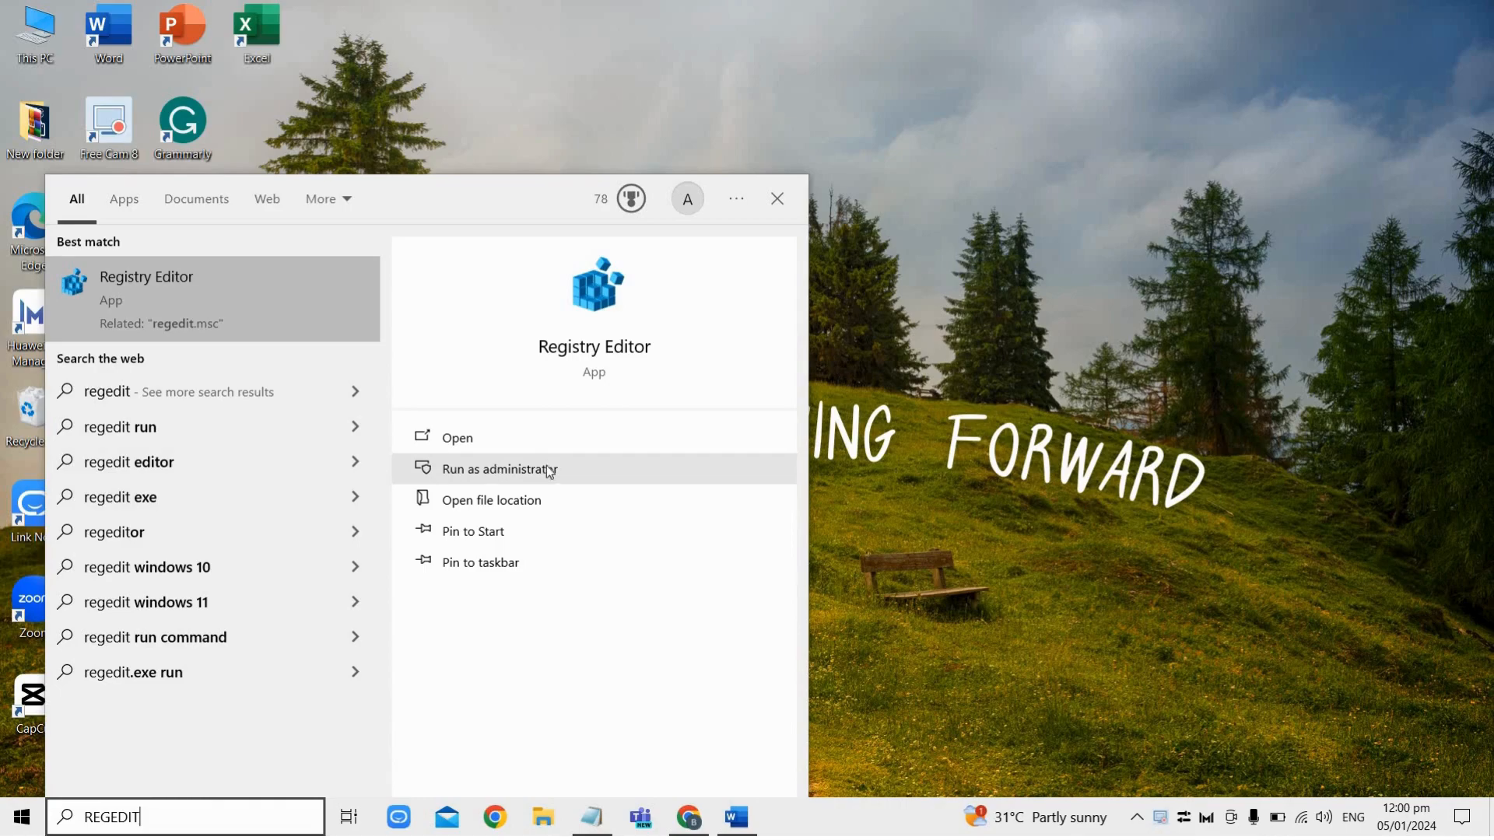
{"action": "left_click", "coordinate": [498, 469]}
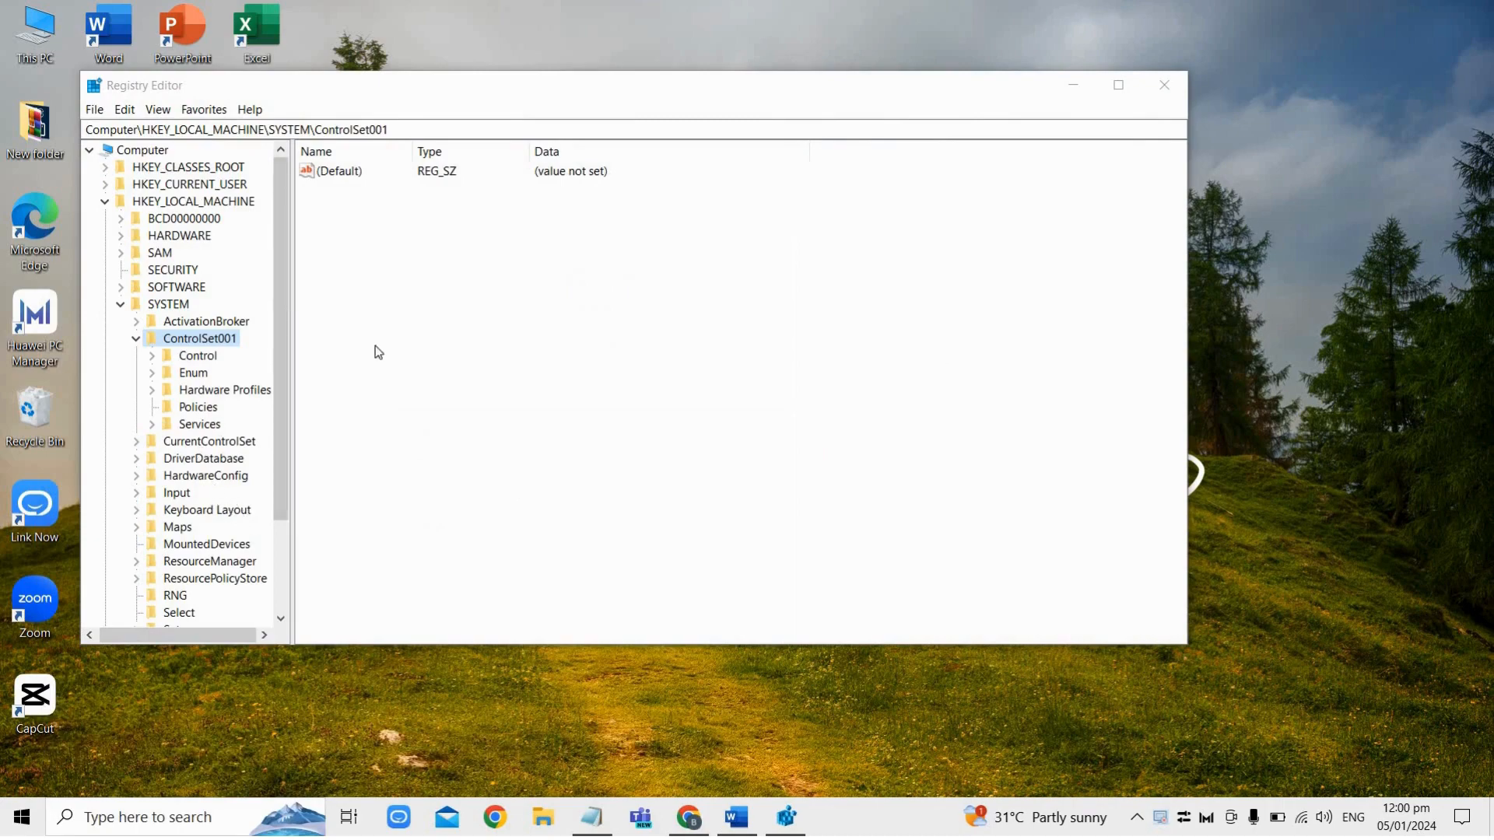
{"action": "mouse_move", "coordinate": [602, 815]}
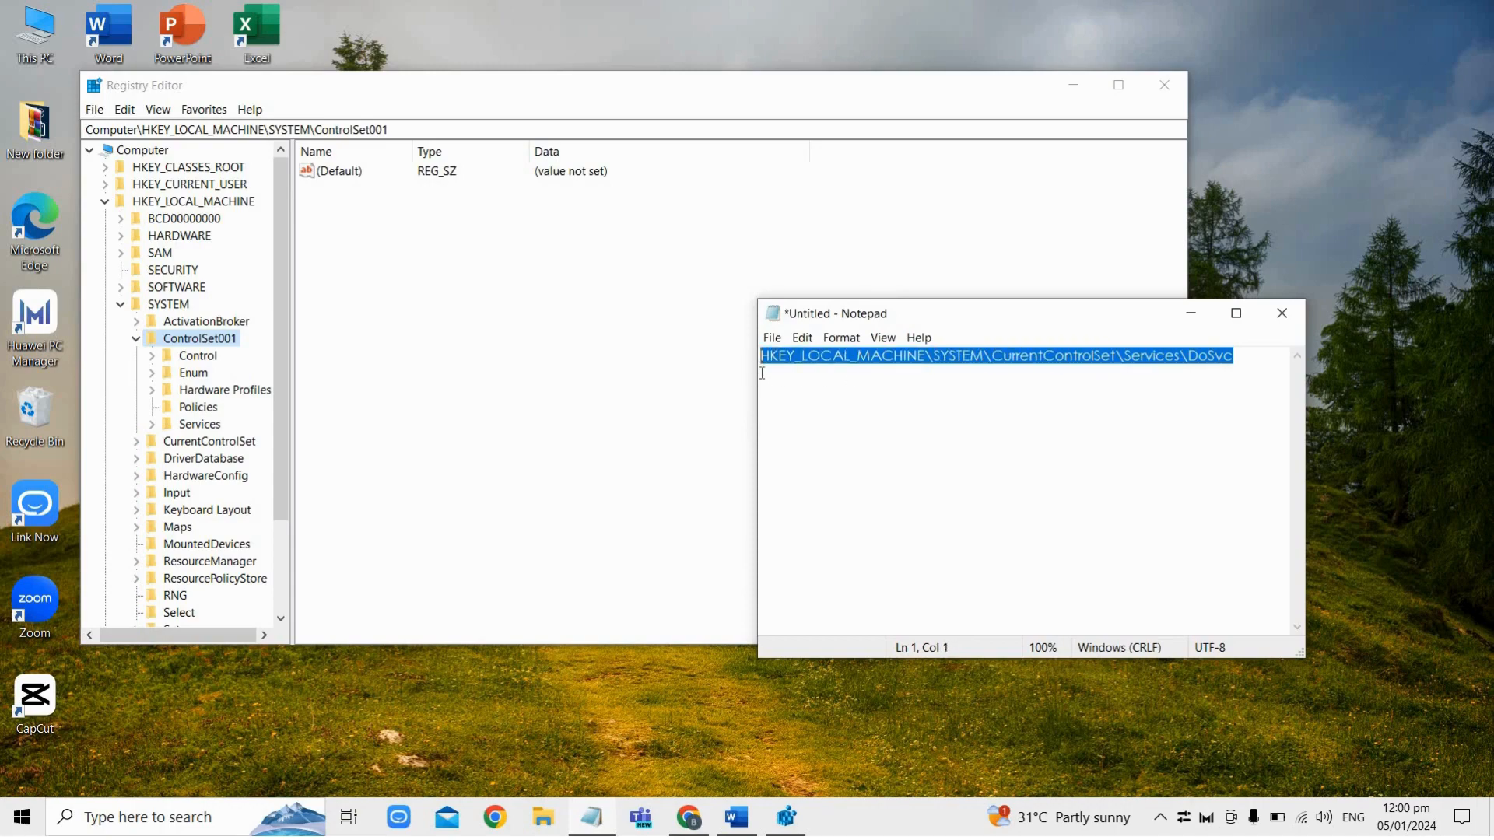
Copy the DoSvc service key path from the Notepad note
{"action": "right_click", "coordinate": [996, 356]}
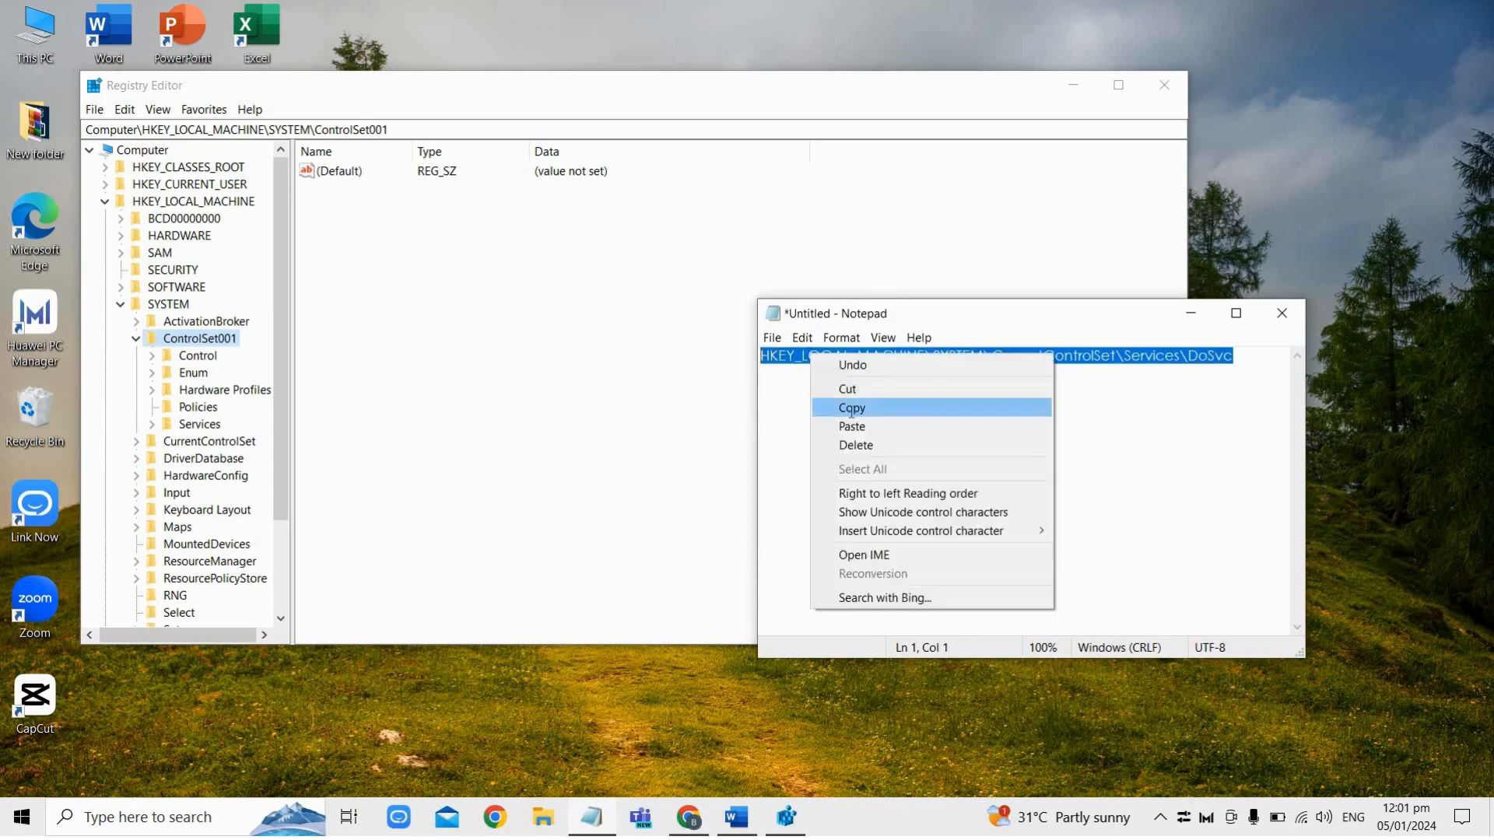
{"action": "left_click", "coordinate": [852, 407]}
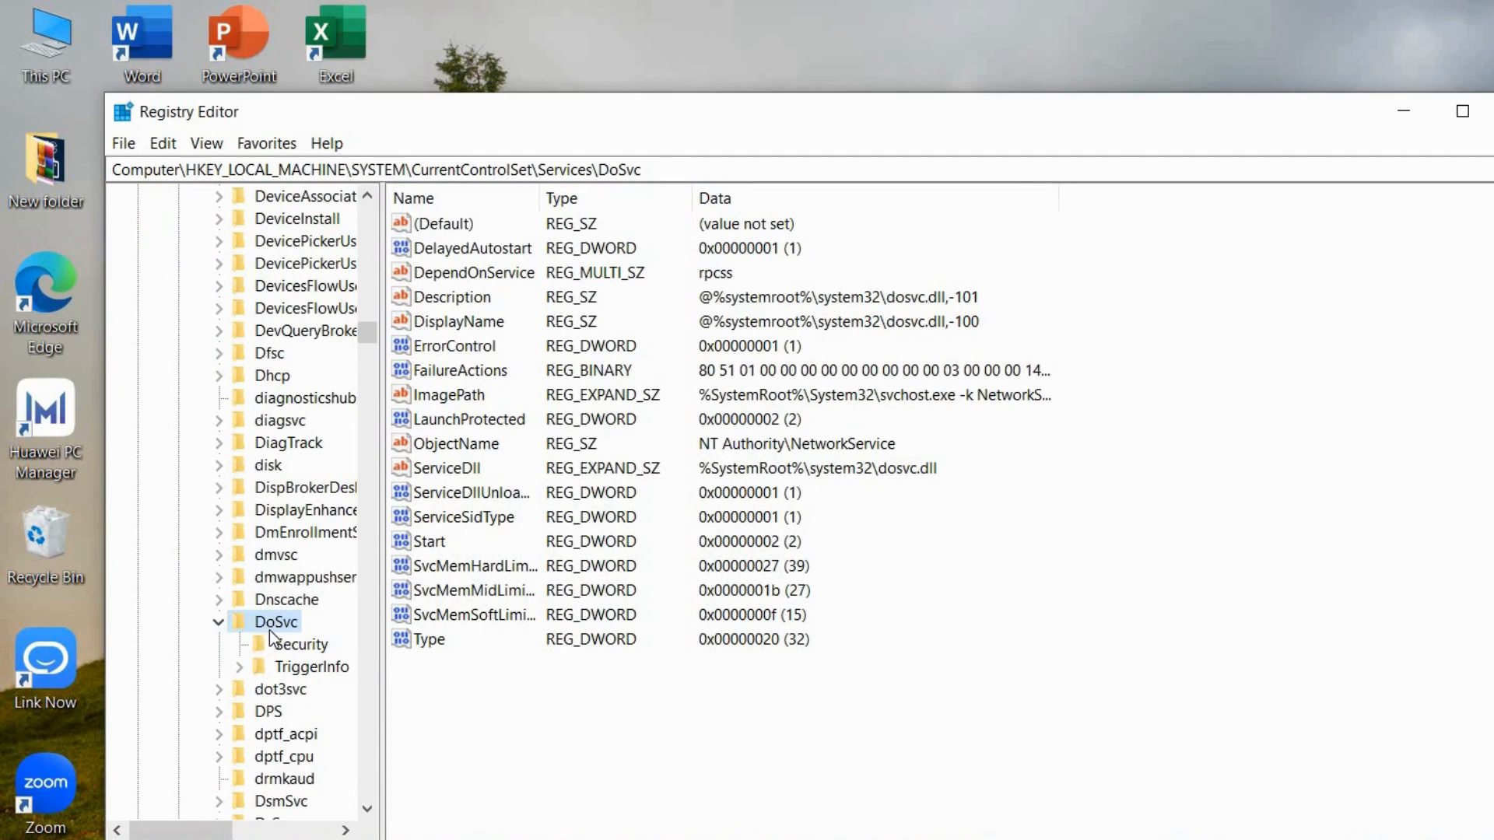
Edit the DoSvc Start DWORD, entering 4 as its value data
{"action": "left_click", "coordinate": [429, 541]}
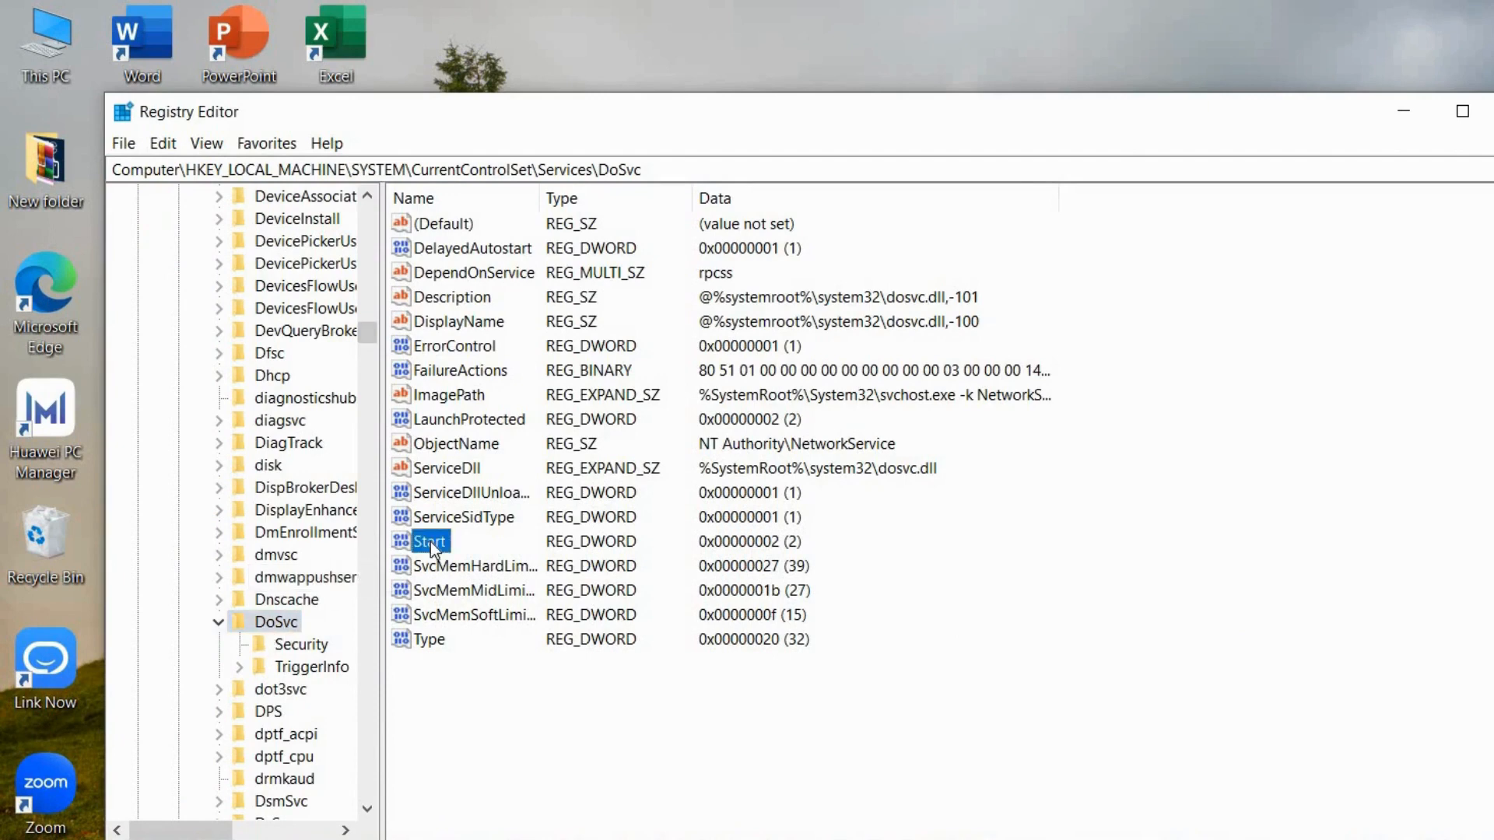
{"action": "double_click", "coordinate": [428, 541]}
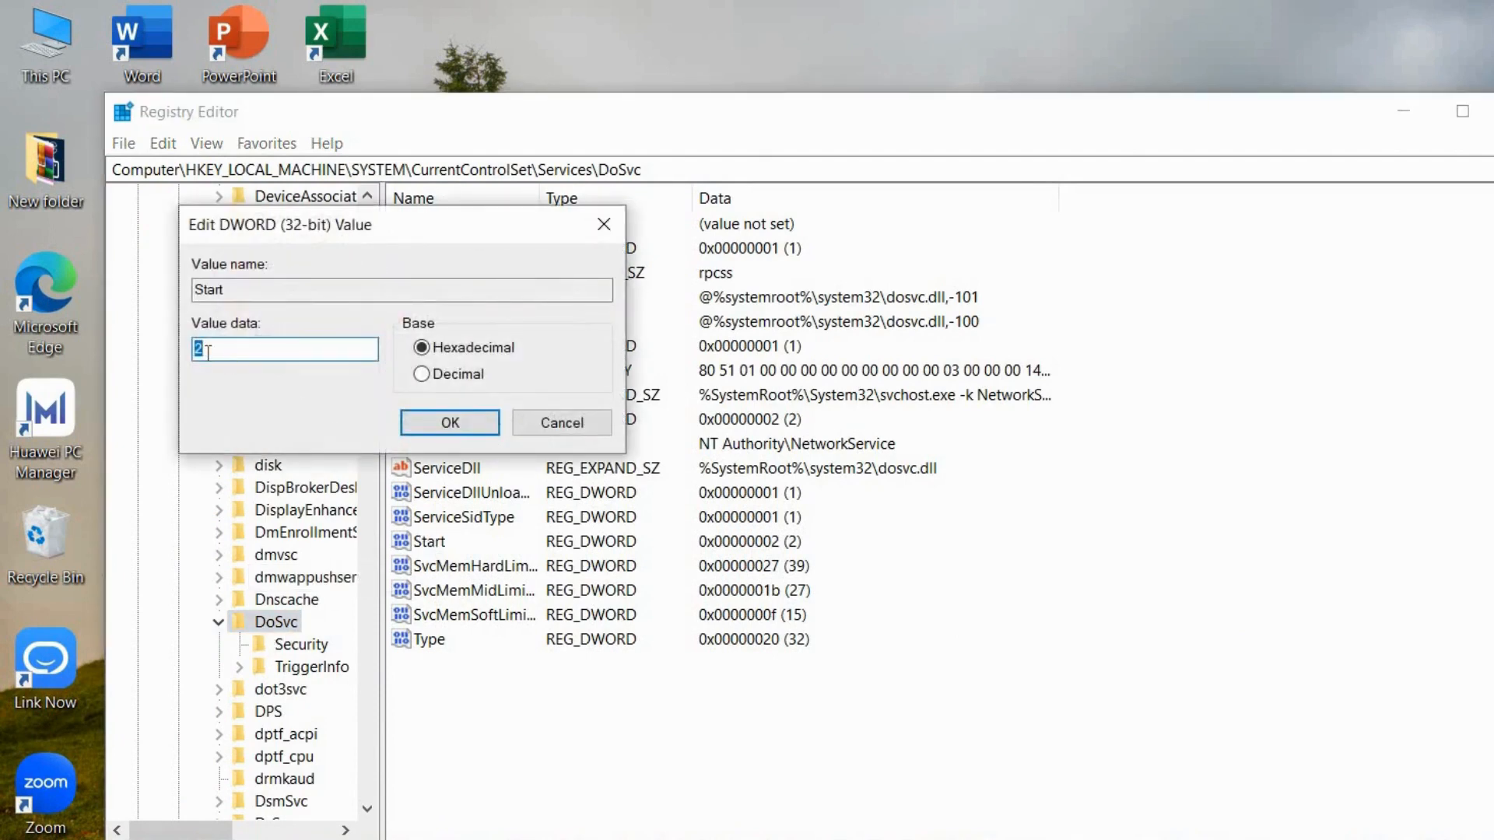
{"action": "type", "text": "4"}
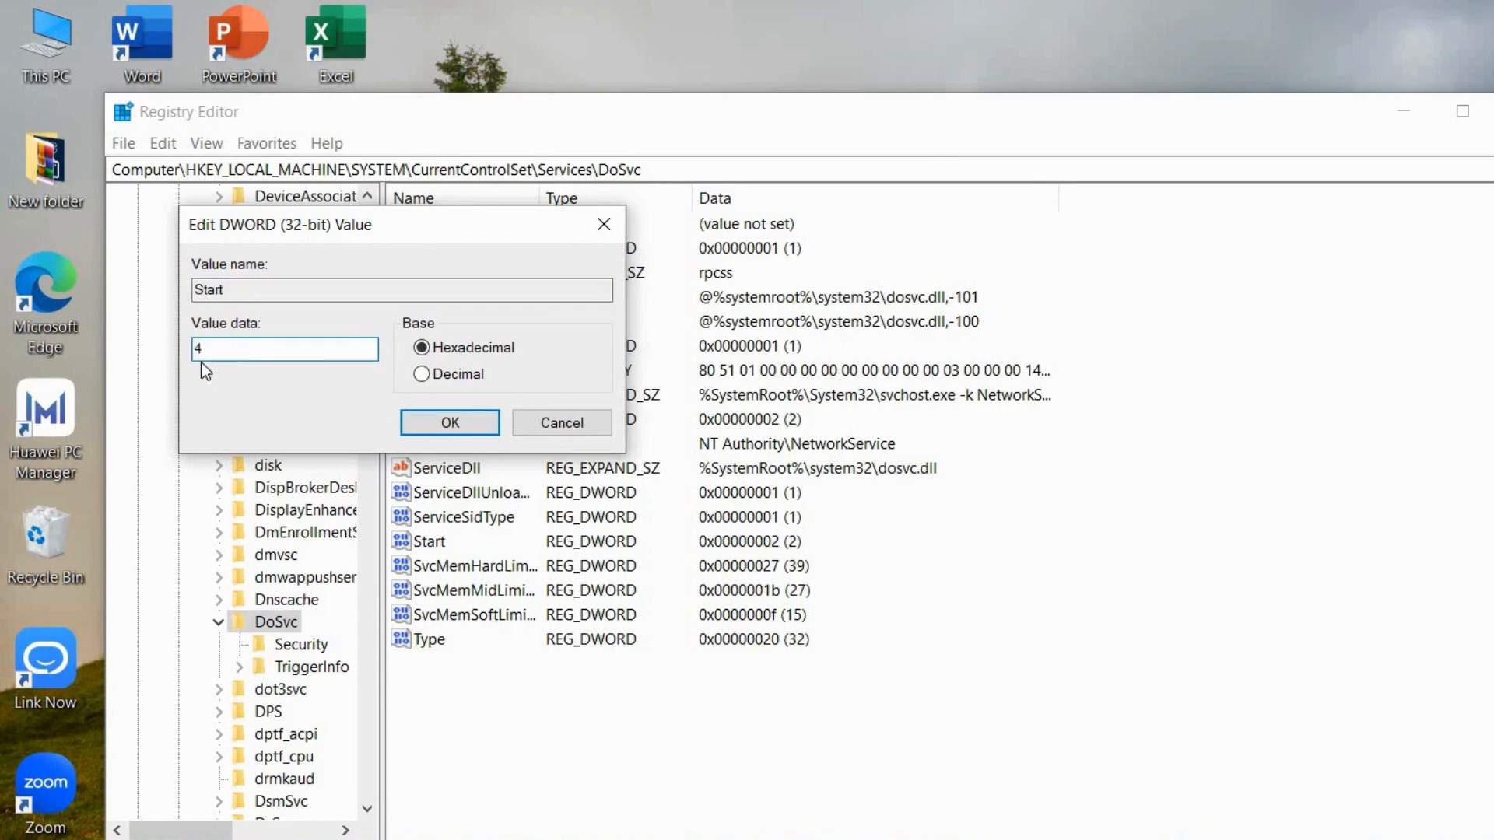
{"action": "mouse_move", "coordinate": [449, 422]}
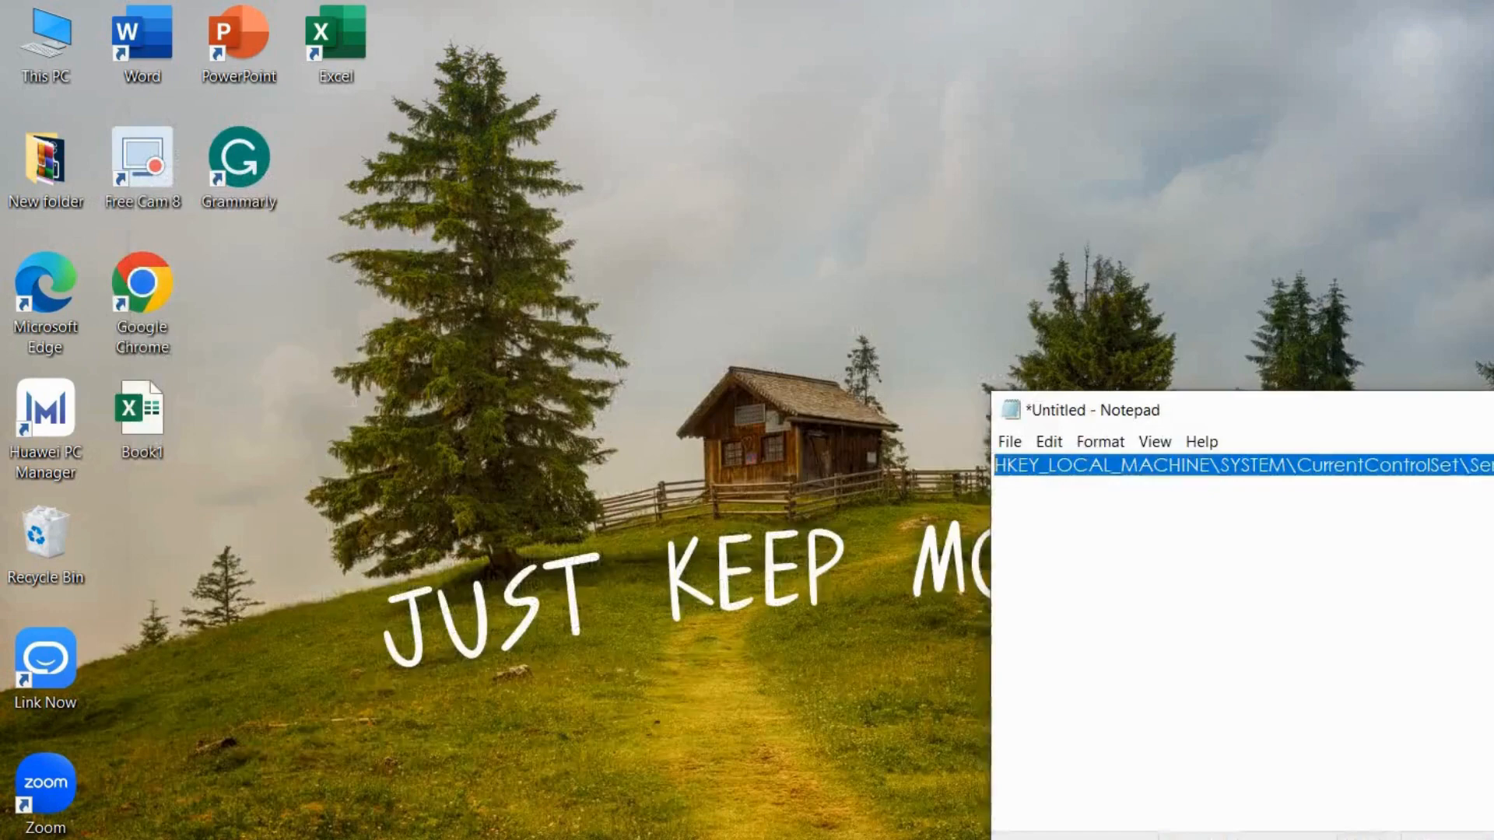
Close Notepad without saving and launch the Services app from search
{"action": "left_click", "coordinate": [1170, 410]}
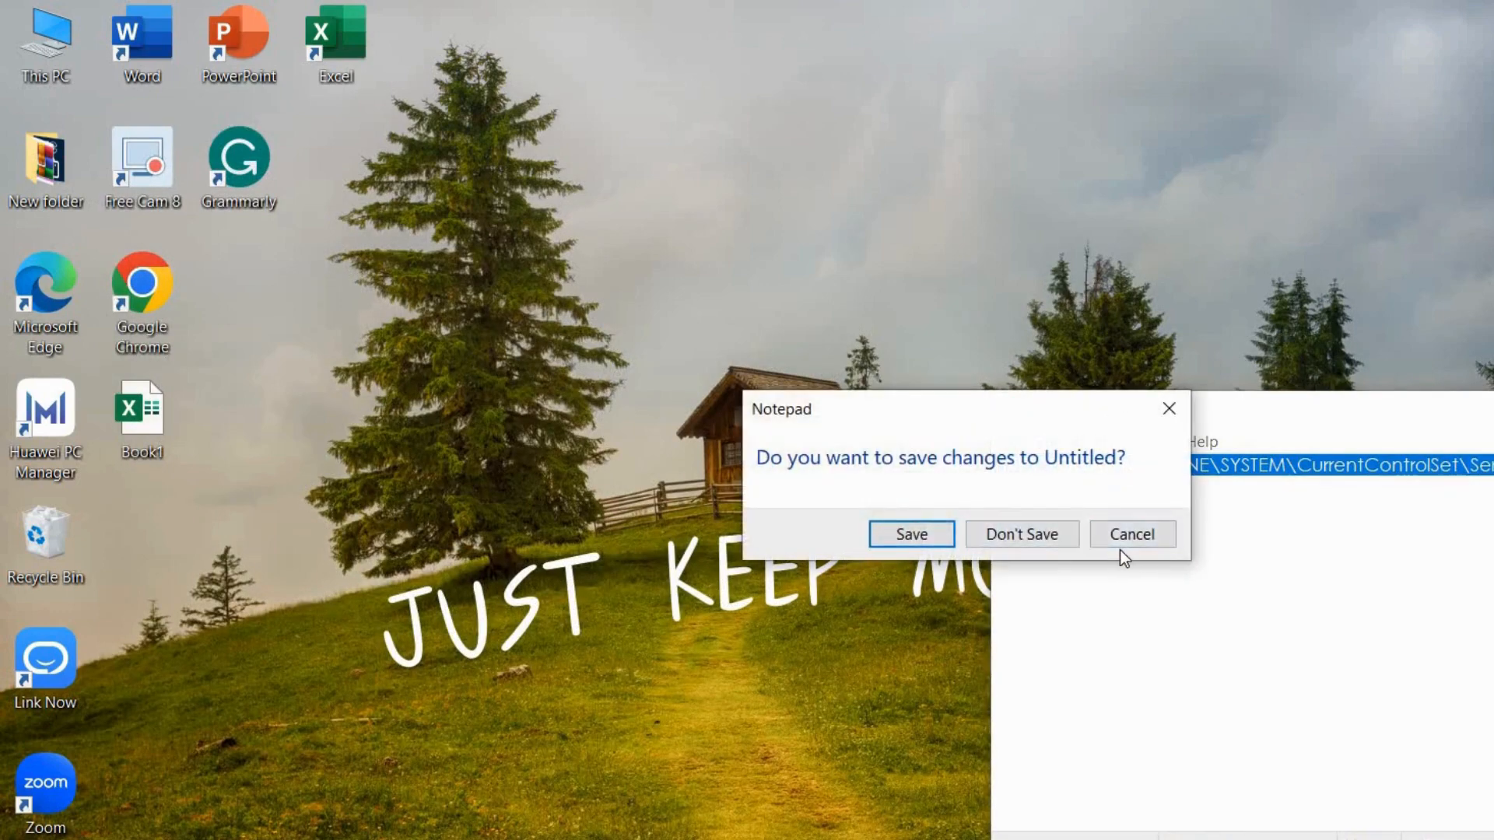
{"action": "left_click", "coordinate": [1019, 533]}
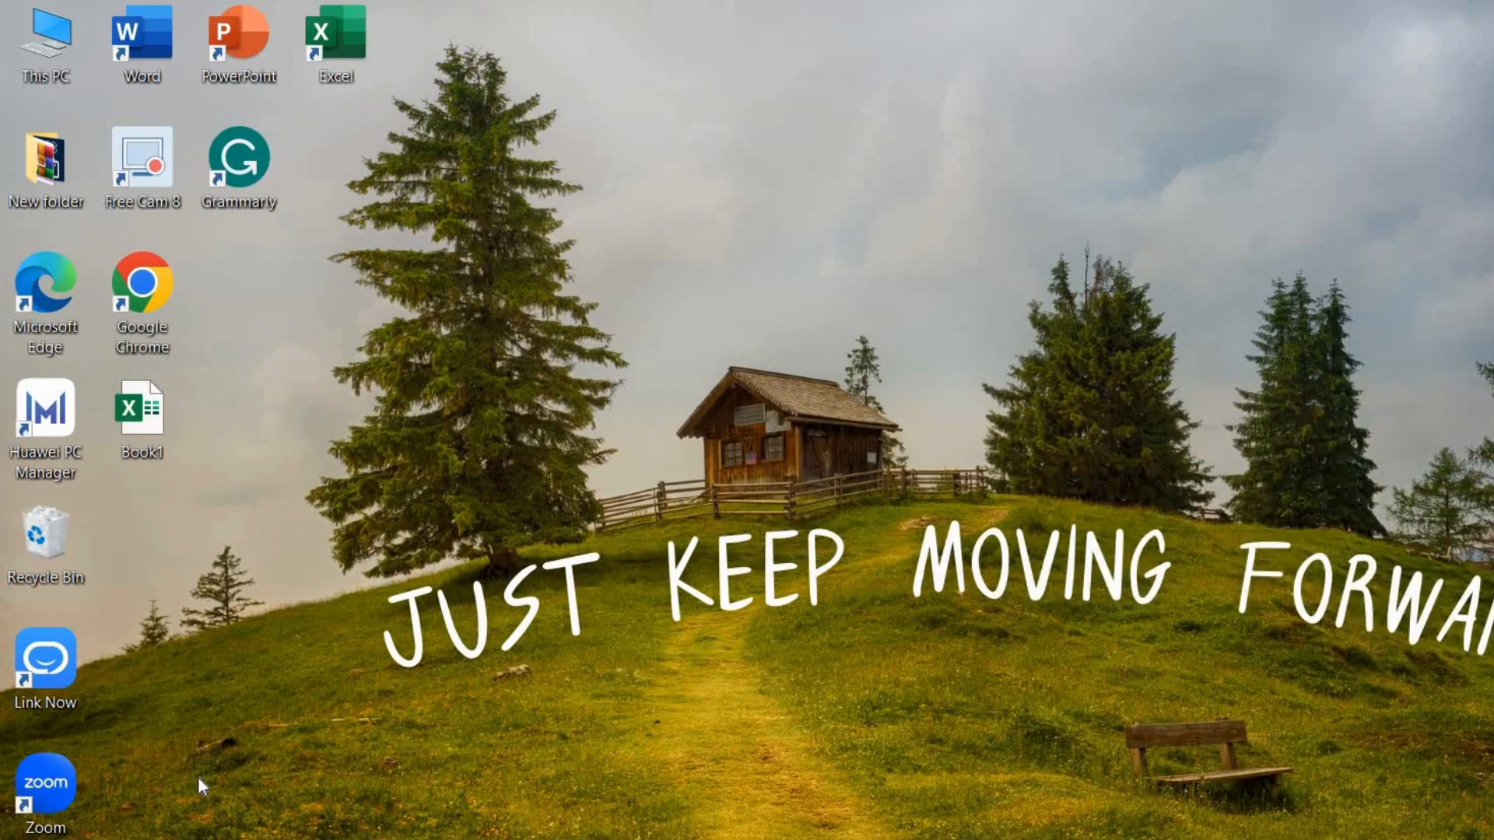
{"action": "type", "text": "services"}
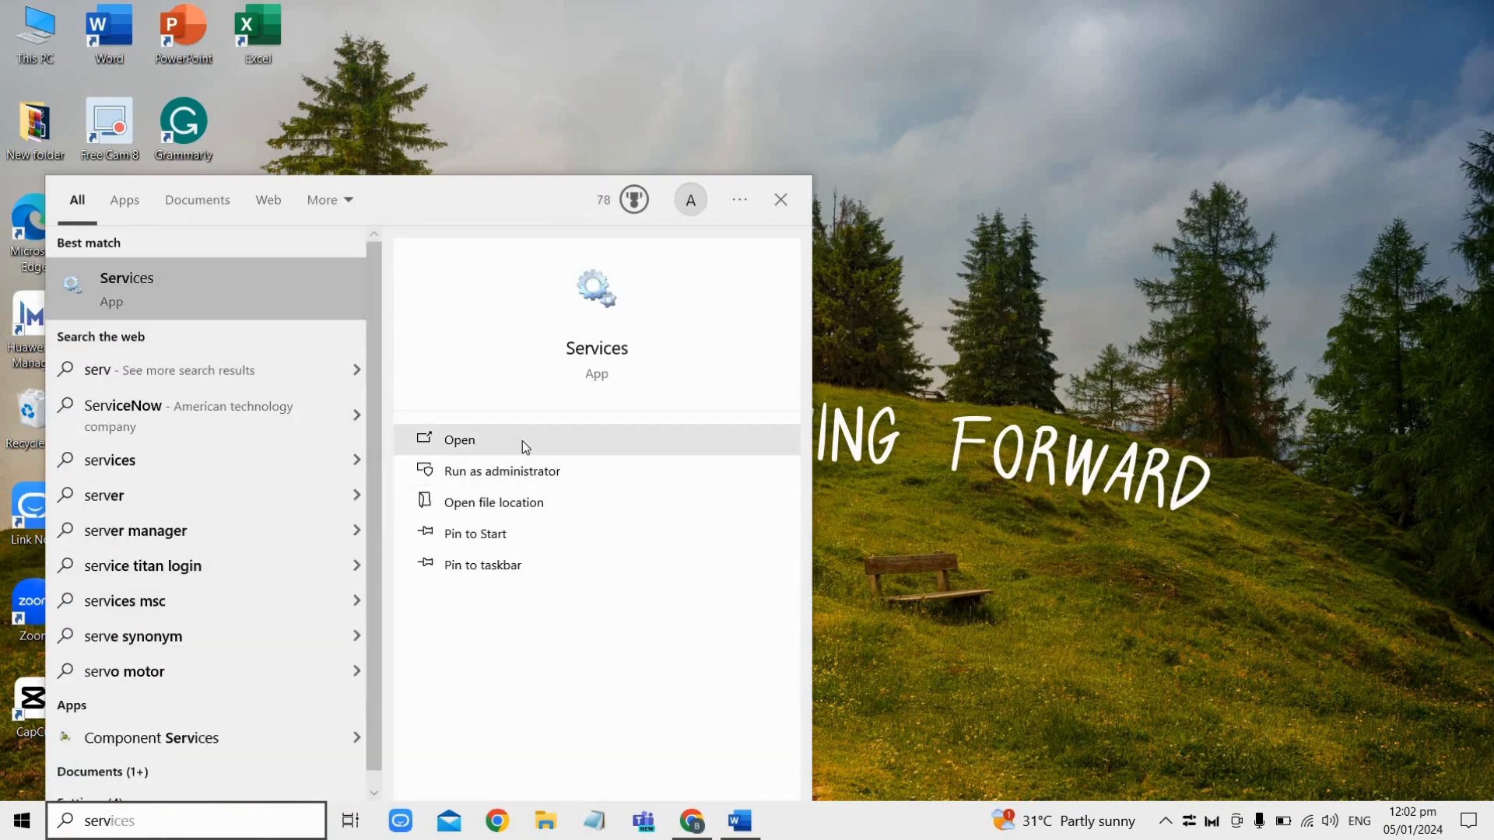
{"action": "left_click", "coordinate": [459, 439]}
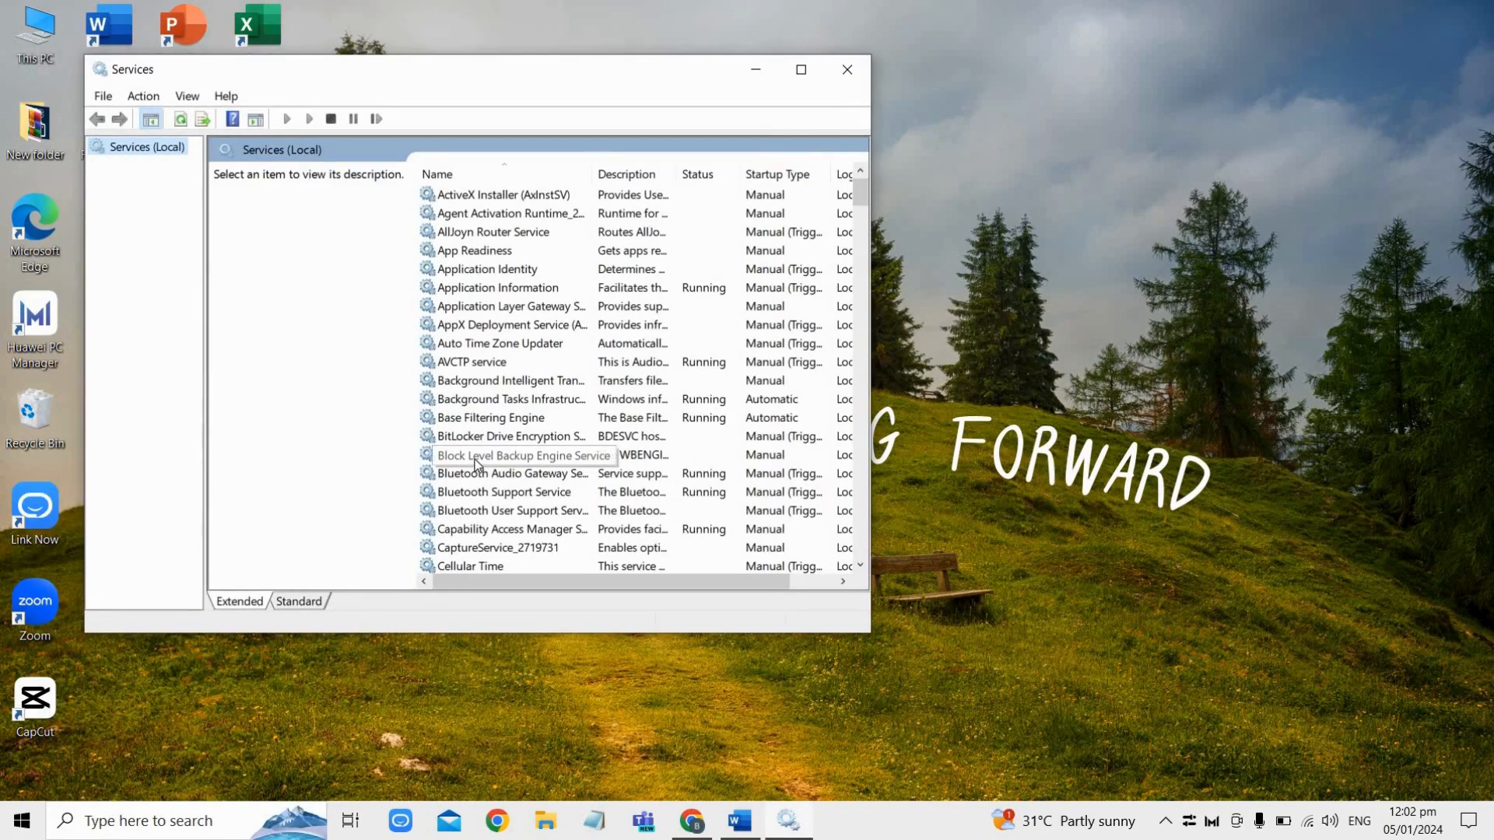
Open Delivery Optimization's properties, showing startup type Disabled and status Stopped
{"action": "scroll", "scroll_direction": "down", "scroll_amount": 3}
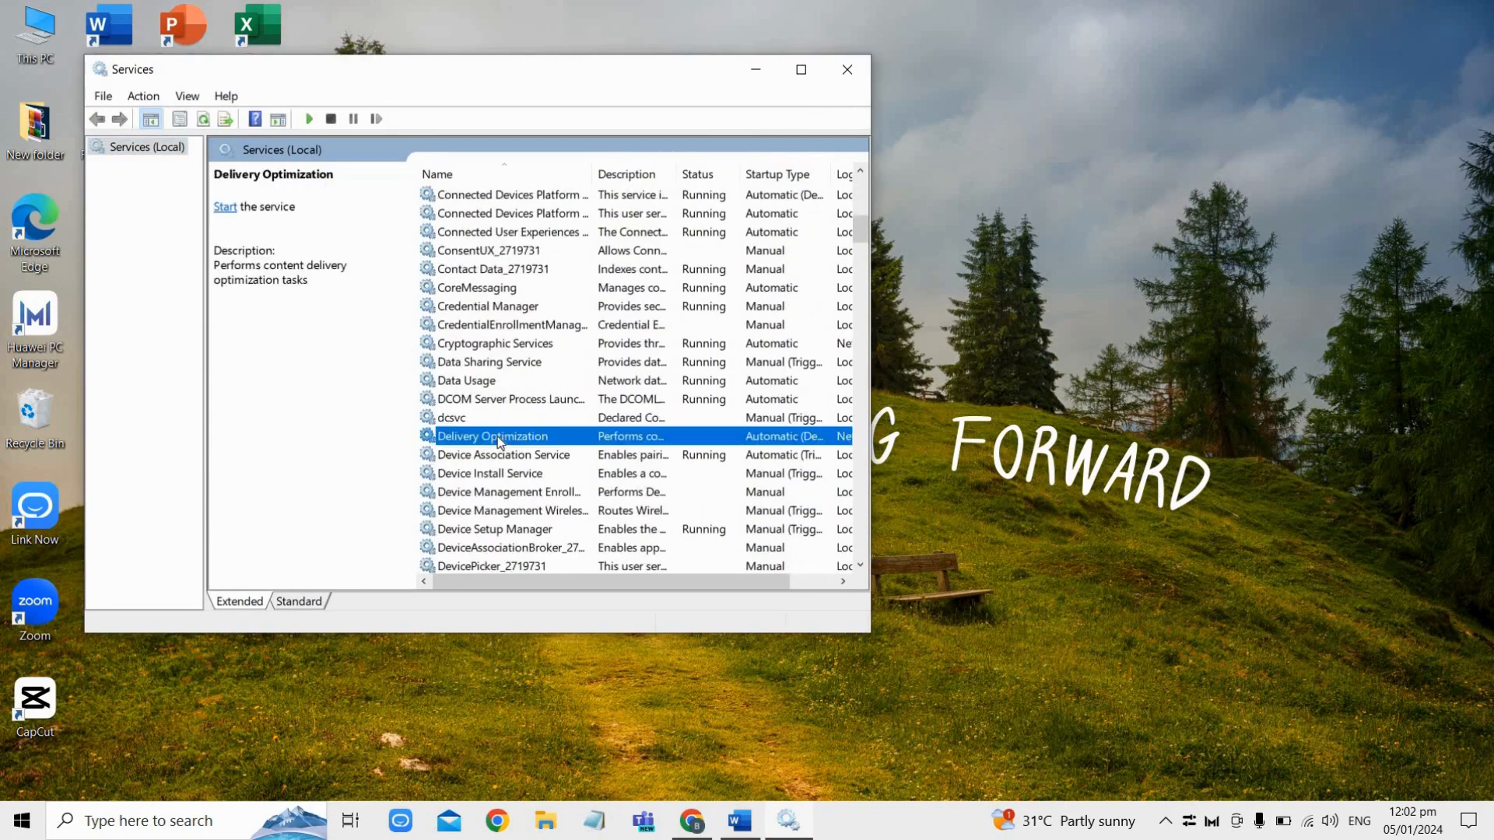
{"action": "double_click", "coordinate": [495, 436]}
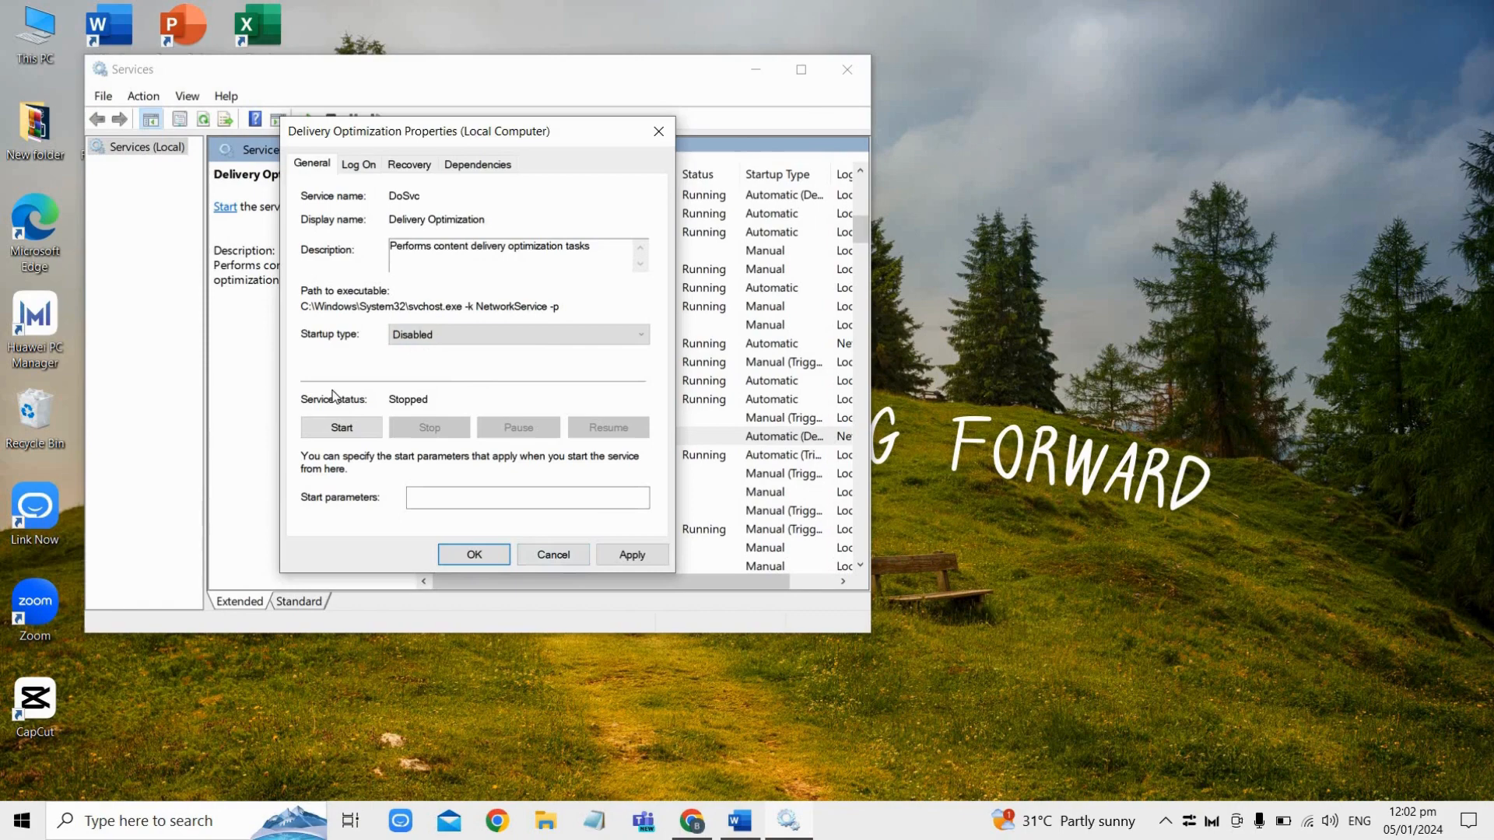
{"action": "mouse_move", "coordinate": [300, 379]}
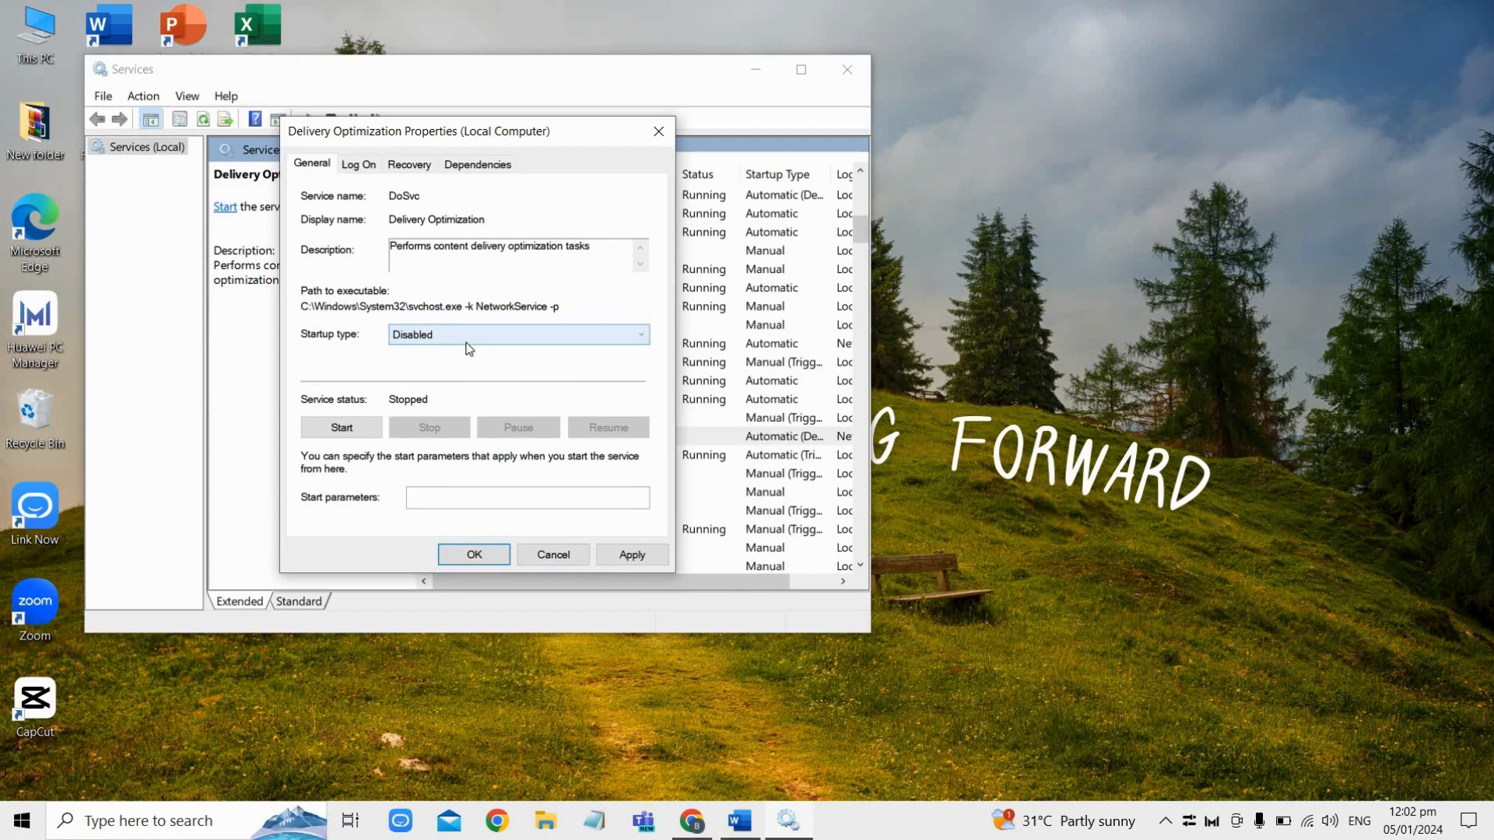
{"action": "mouse_move", "coordinate": [432, 348]}
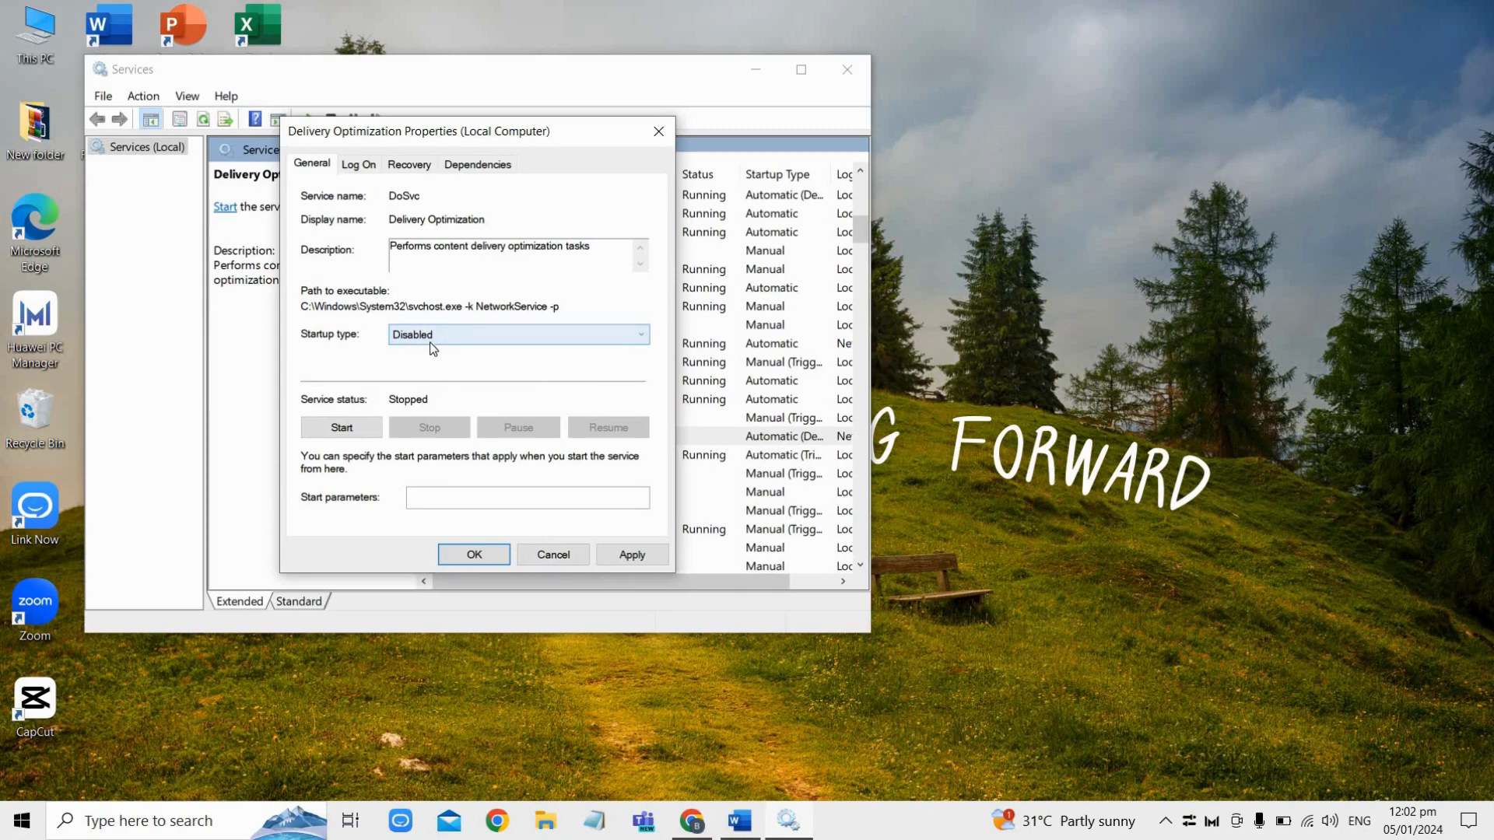